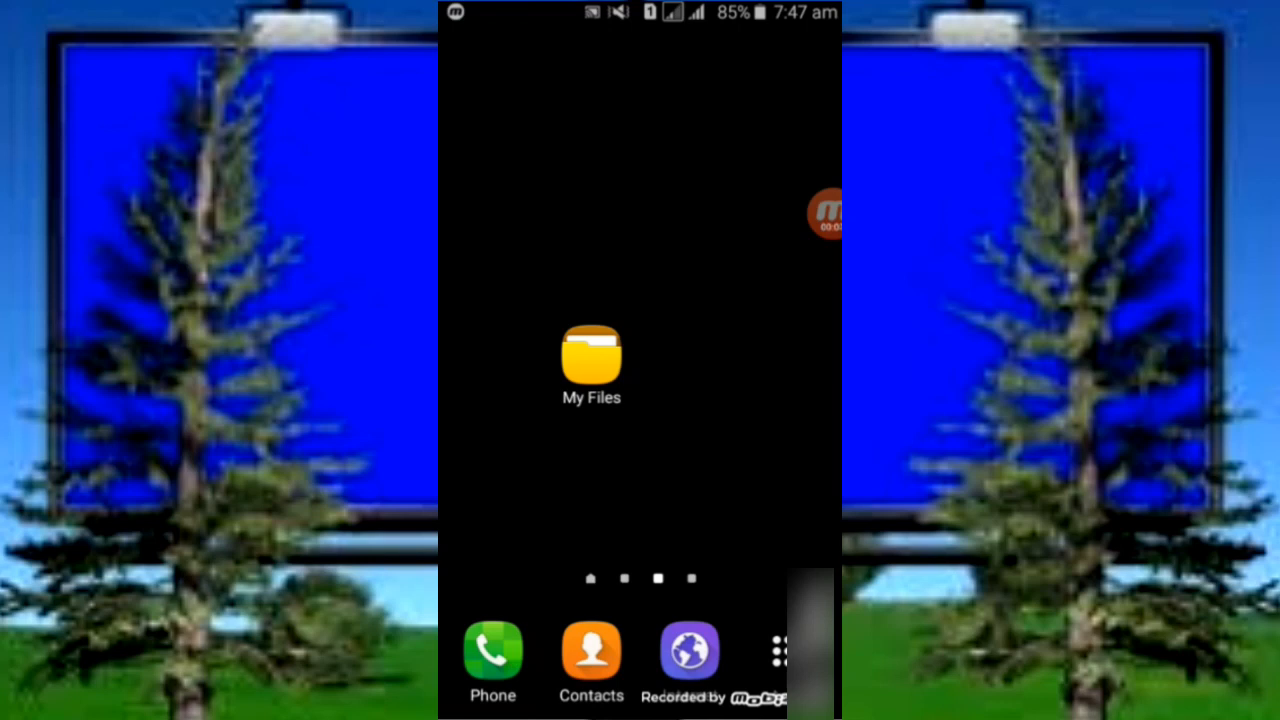
# Launch My Files from the home screen to its main categories view
pyautogui.click(591, 355)
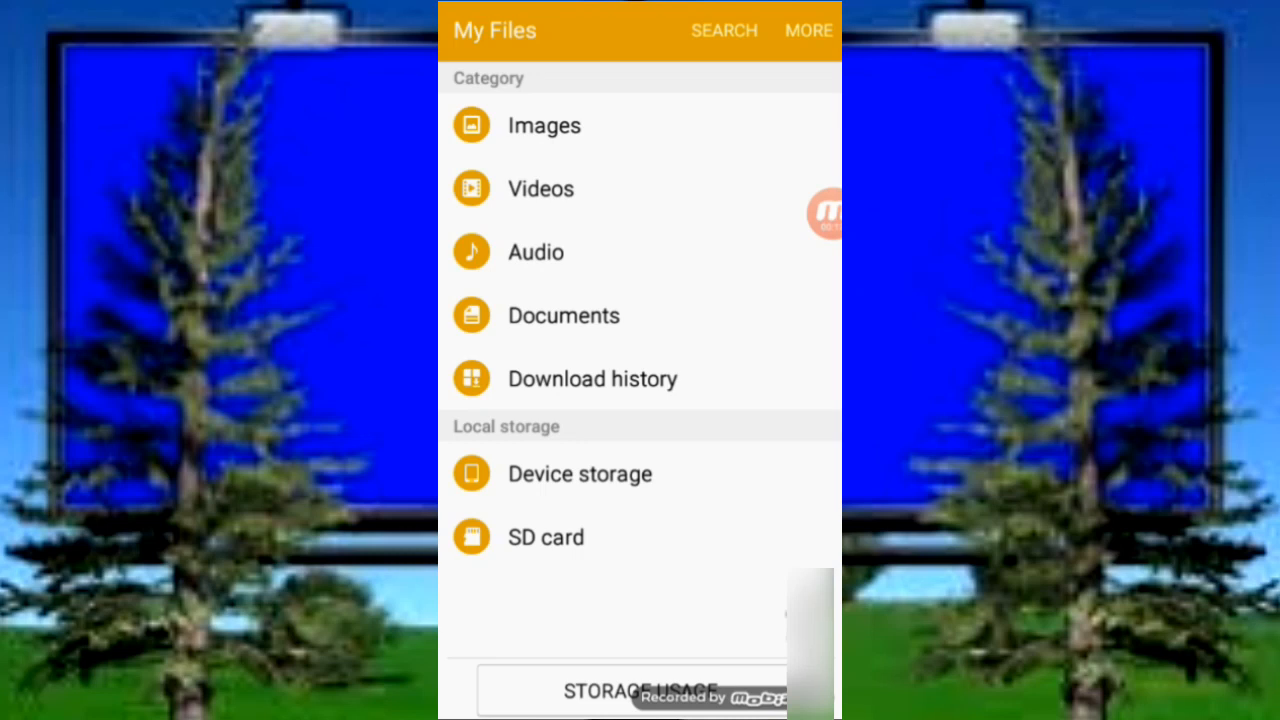
# Browse Device storage into My photo's pictures, then return and select the My photo folder
pyautogui.click(580, 474)
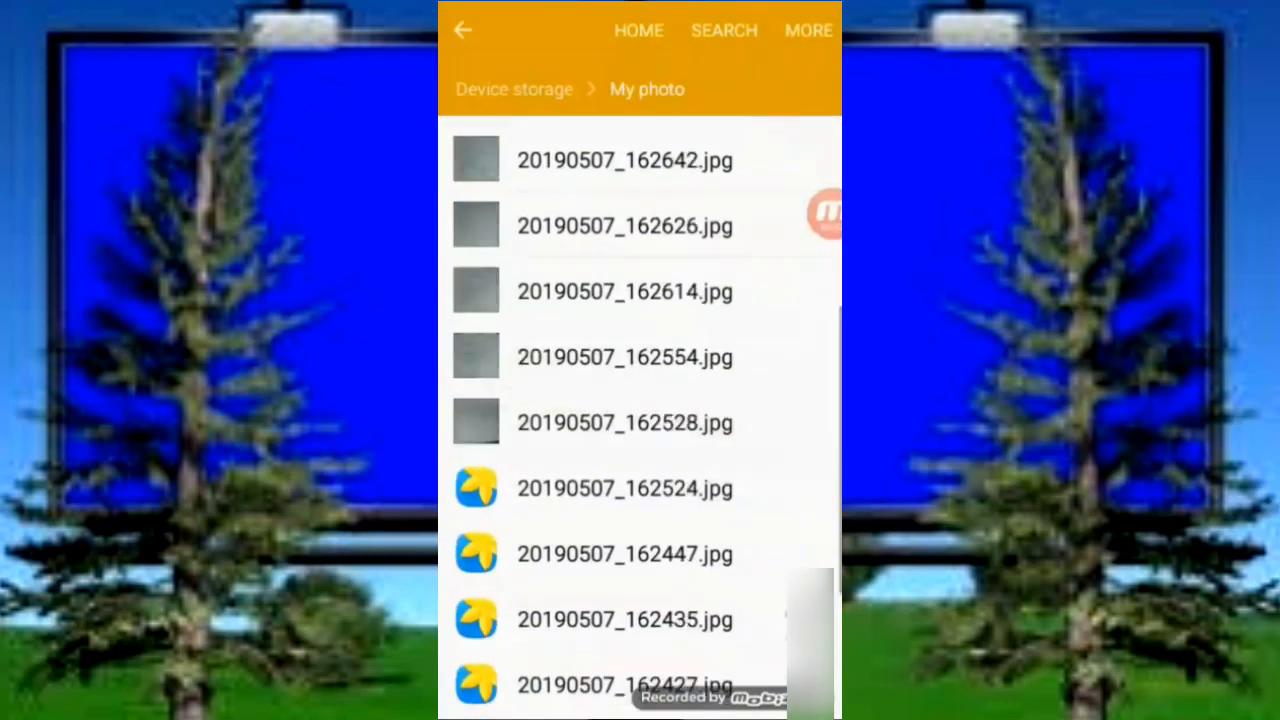
pyautogui.scroll(-3)
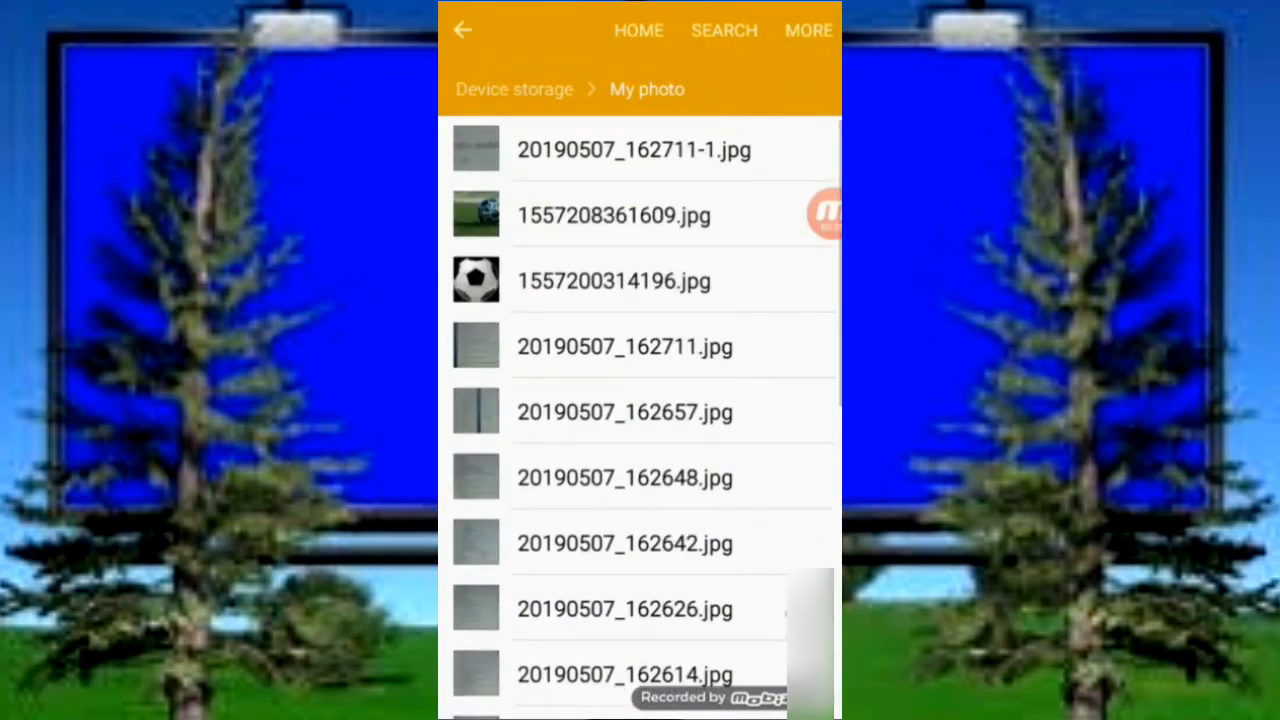
pyautogui.click(462, 30)
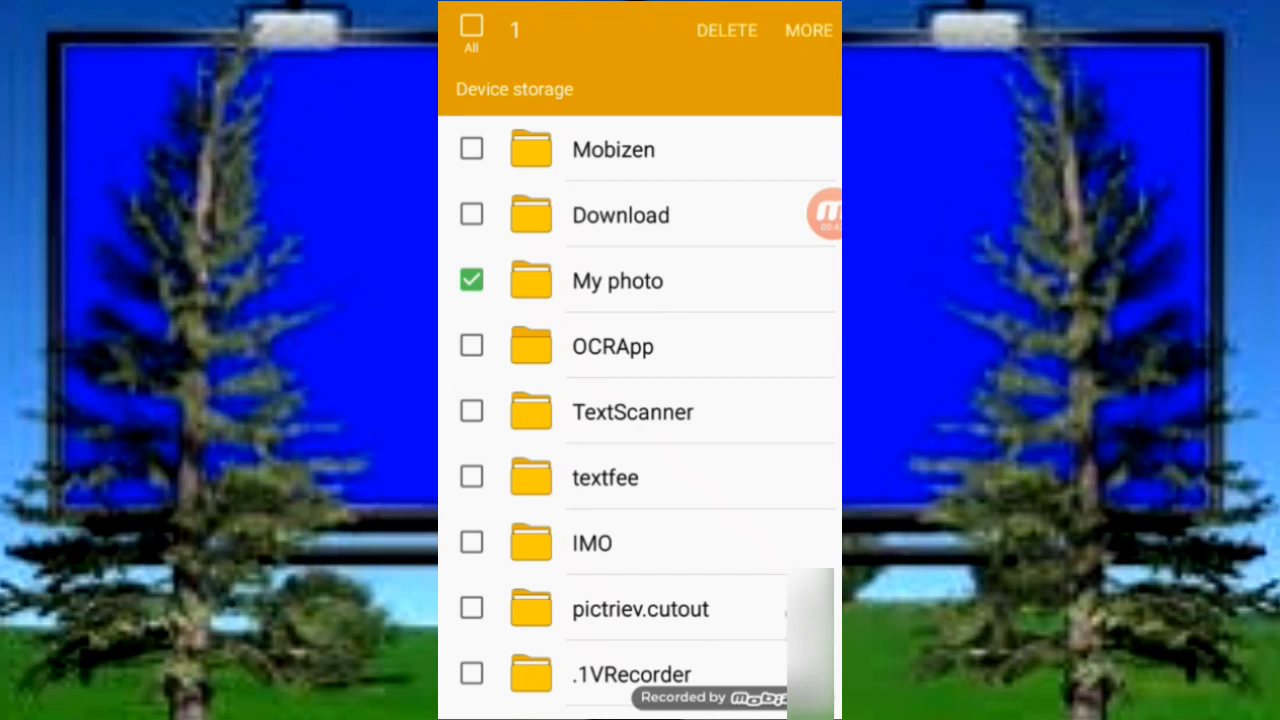
# Rename My photo to '.My photo' so the folder becomes hidden
pyautogui.click(808, 30)
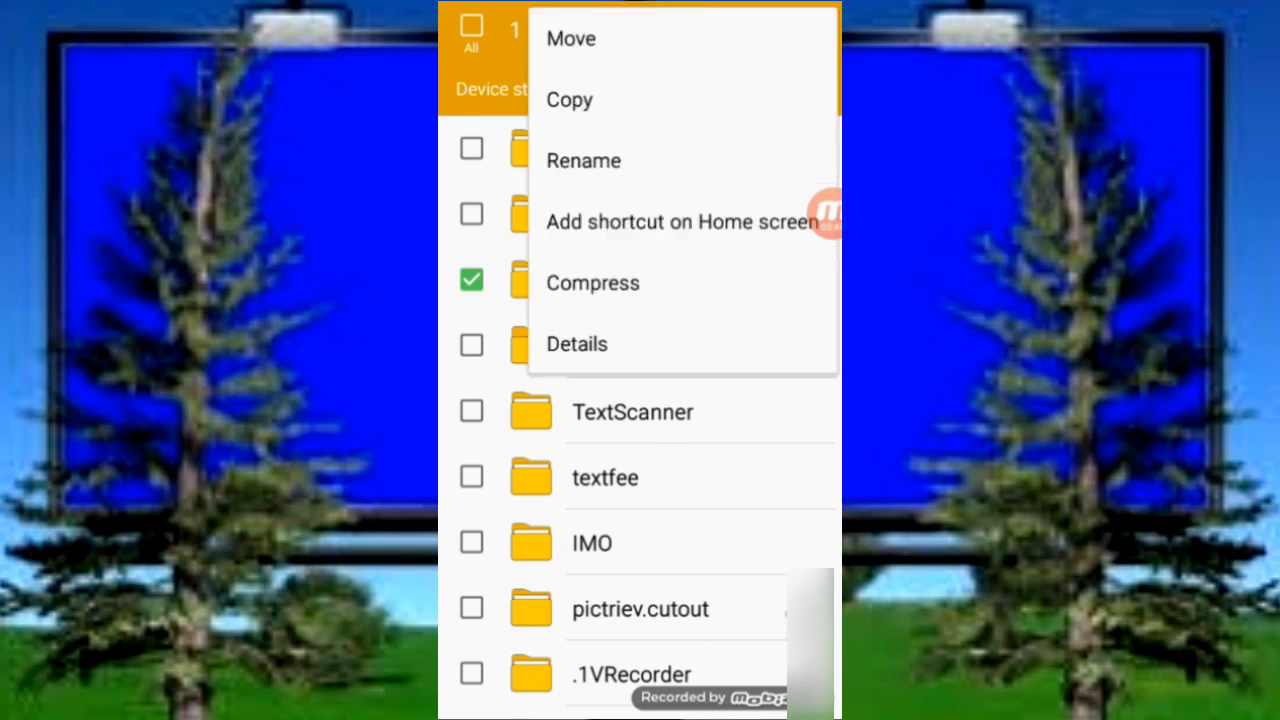
pyautogui.click(583, 160)
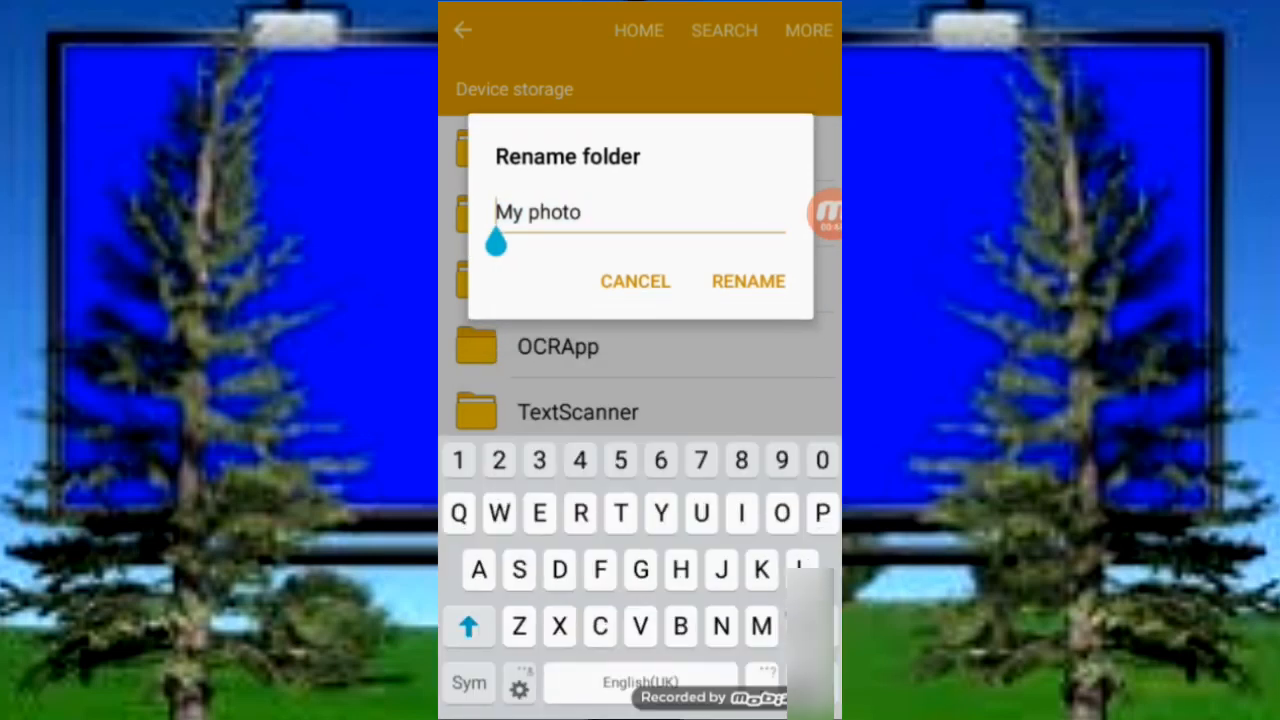
pyautogui.write('.')
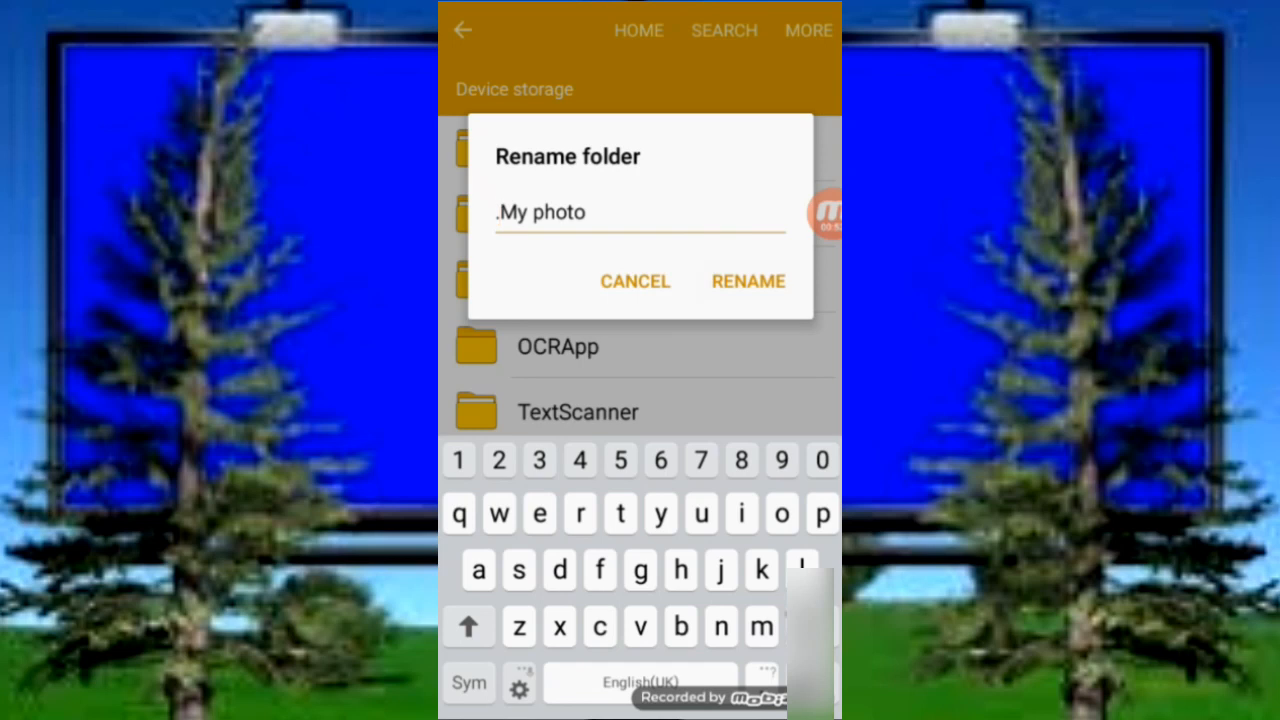
pyautogui.click(748, 281)
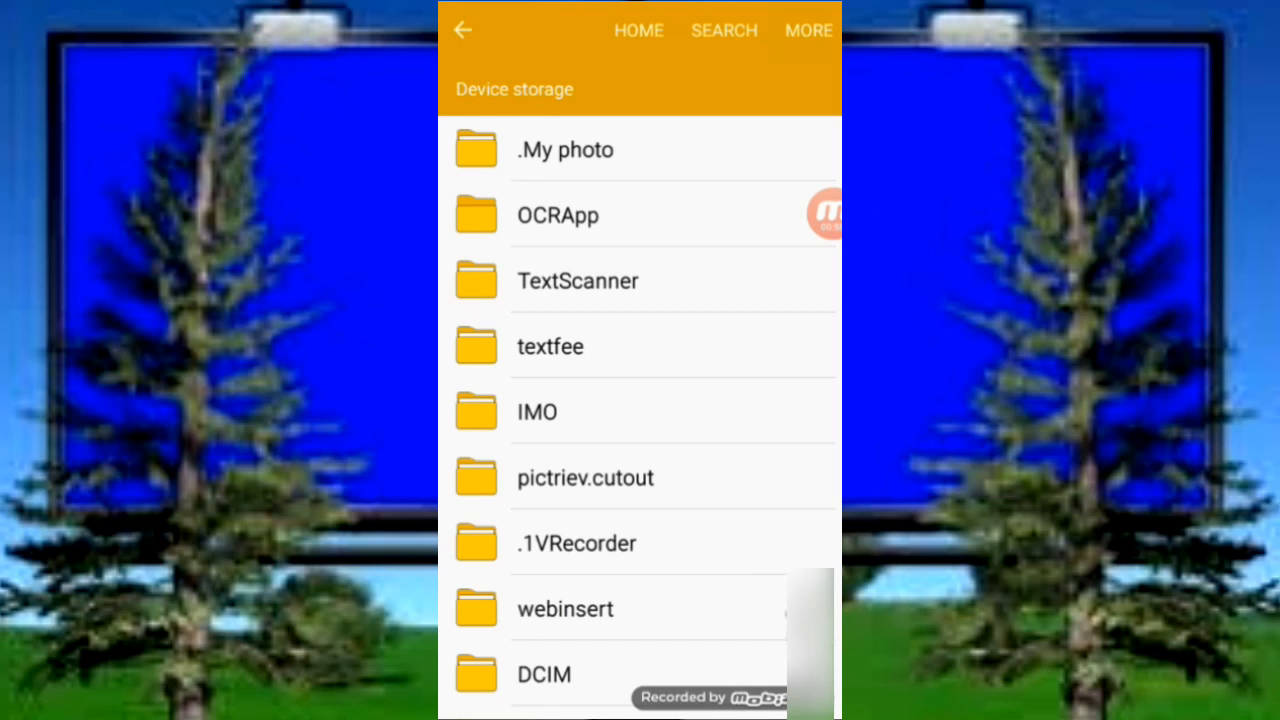
# Conceal hidden files so .My photo and .1VRecorder vanish from Device storage
pyautogui.click(808, 30)
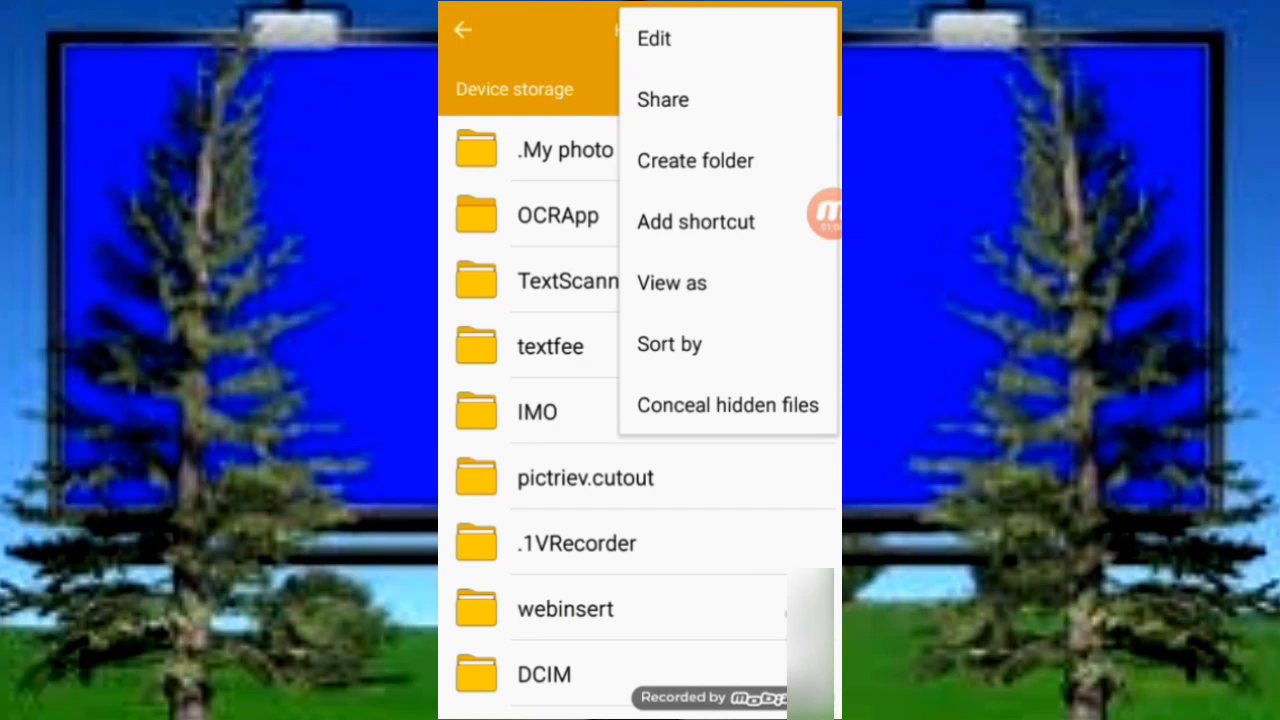
pyautogui.click(727, 405)
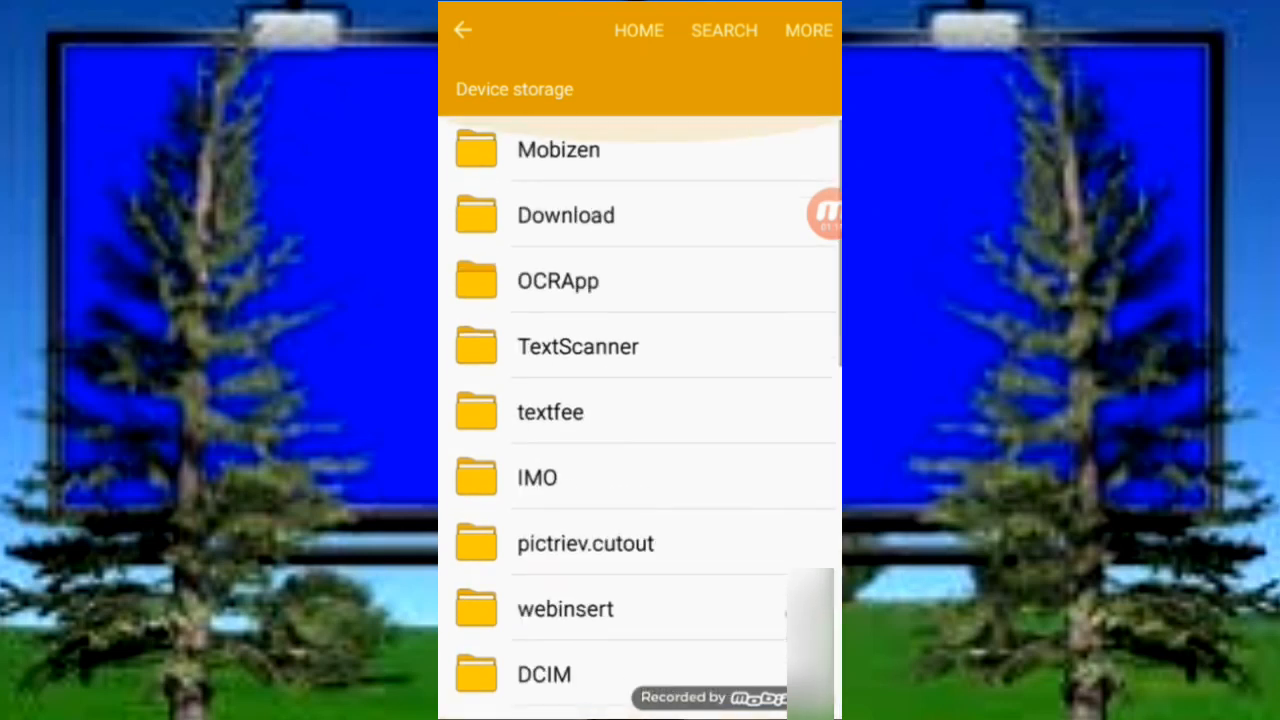
pyautogui.scroll(-3)
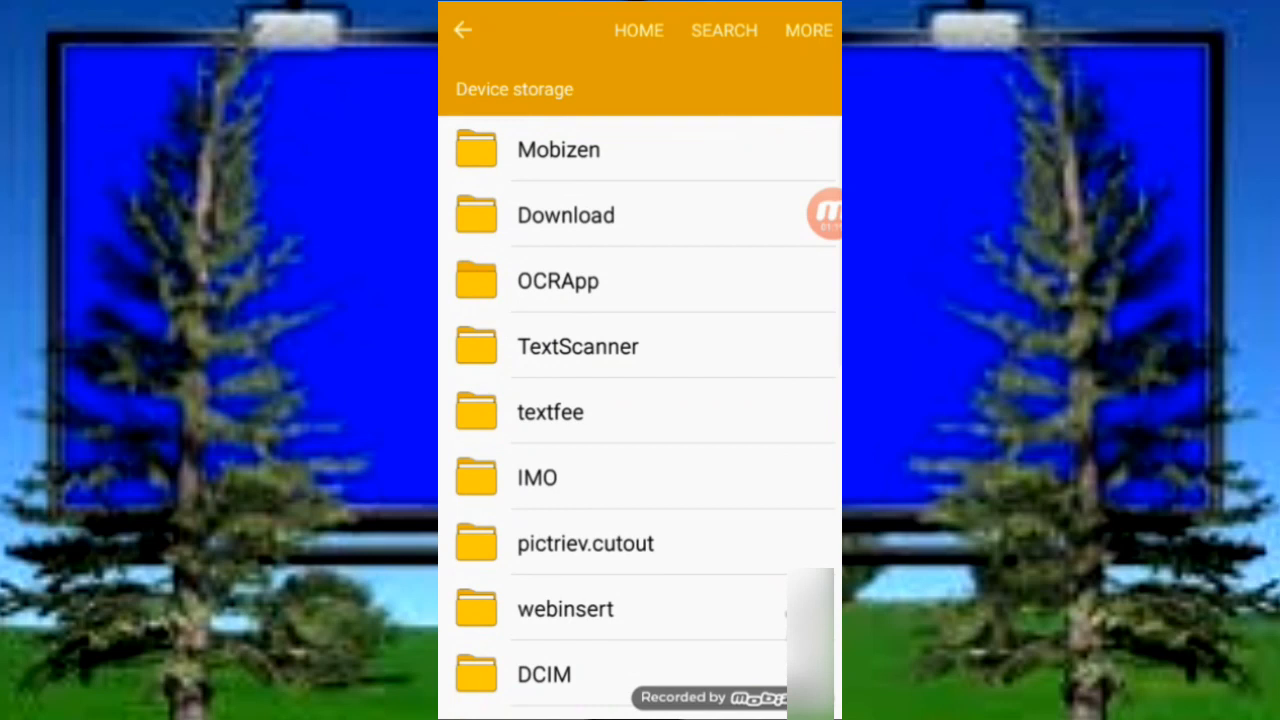
pyautogui.scroll(-3)
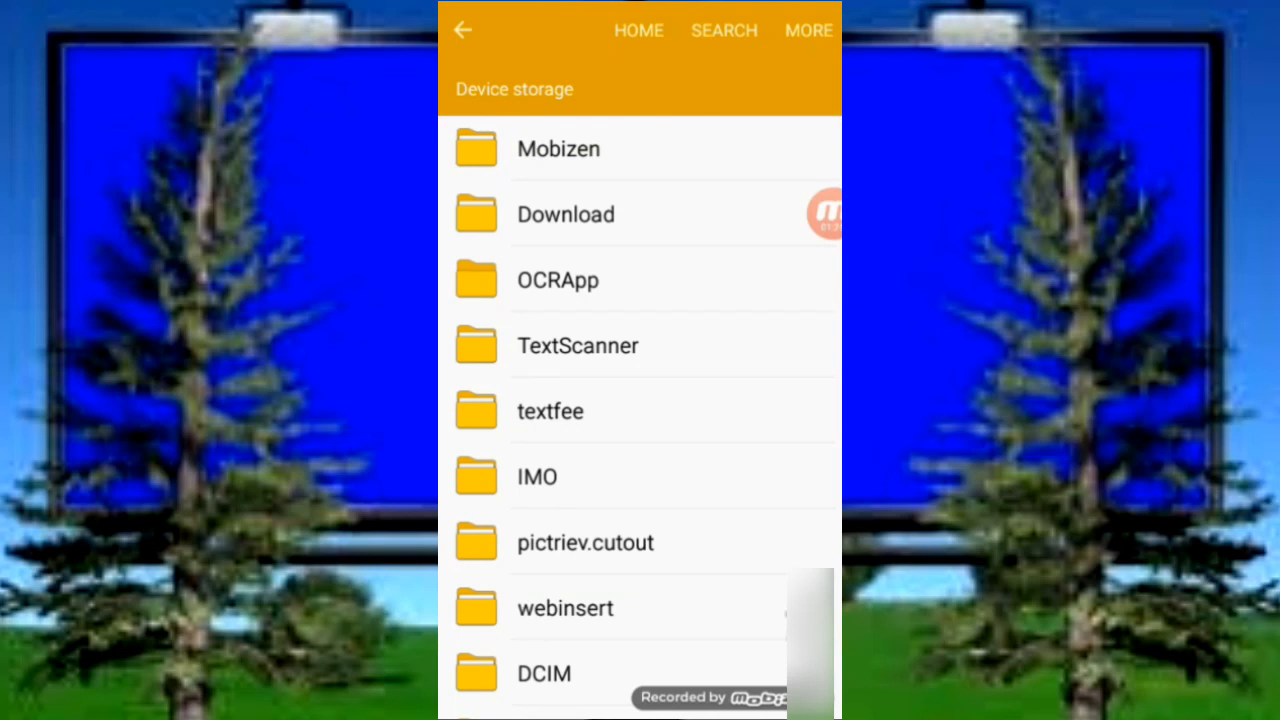
# Show hidden files again and select the reappeared .My photo folder
pyautogui.click(808, 30)
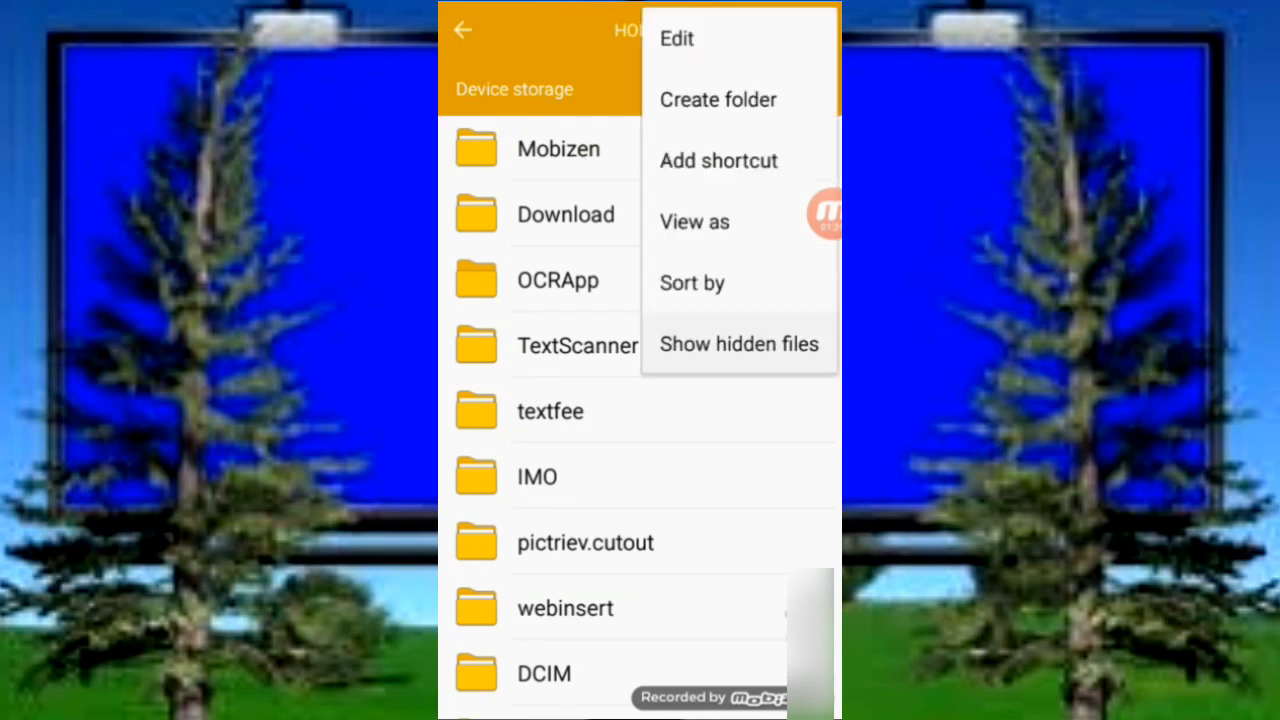
pyautogui.click(738, 344)
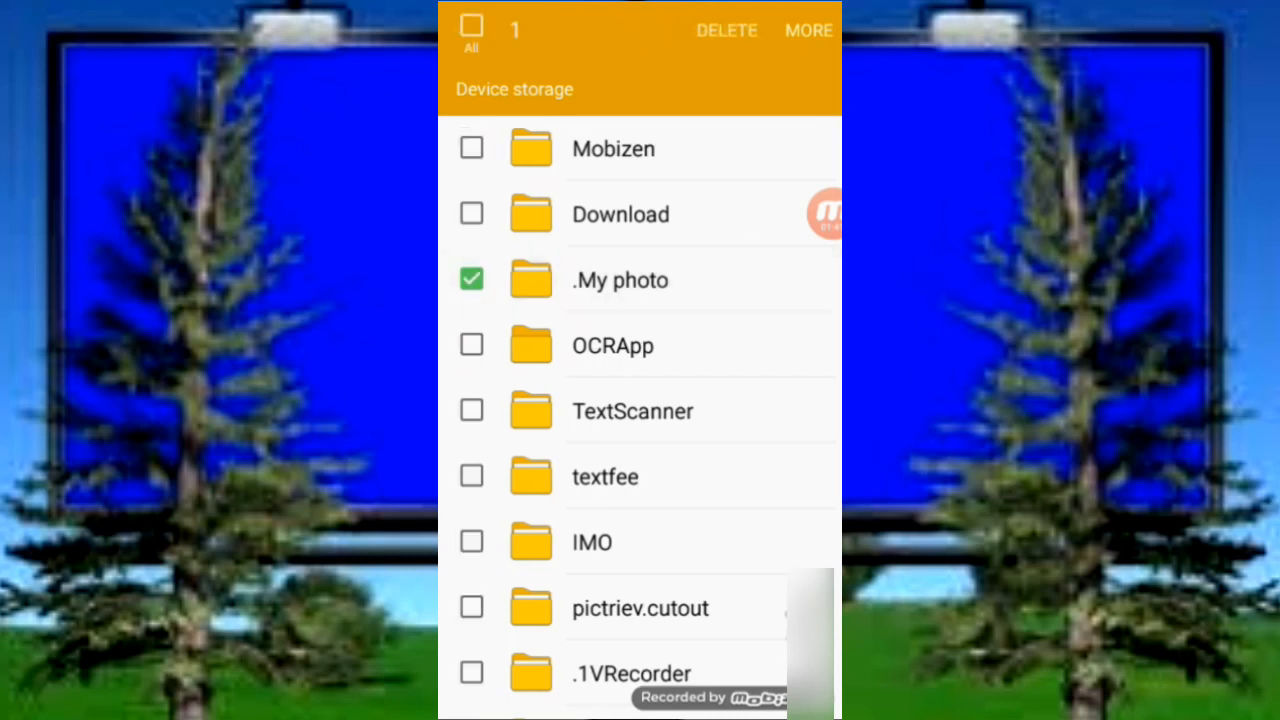
# Rename .My photo back to 'My photo' so it is no longer hidden
pyautogui.click(808, 30)
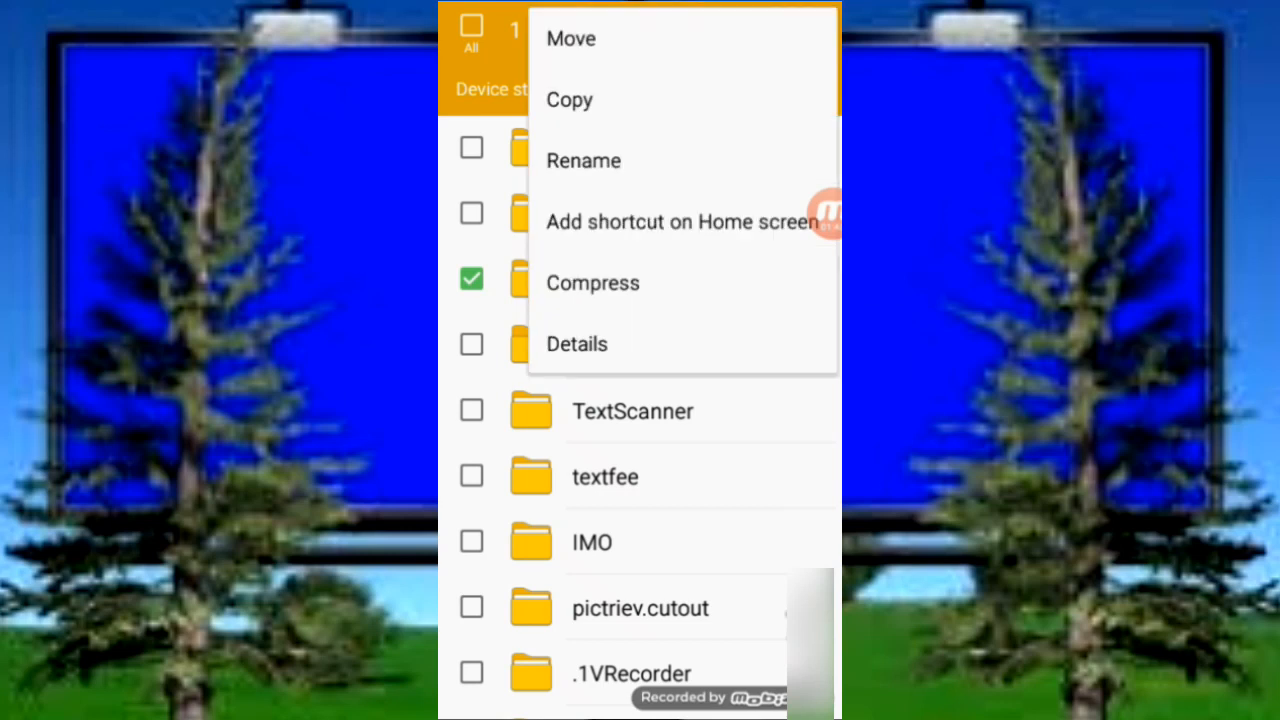
pyautogui.click(583, 160)
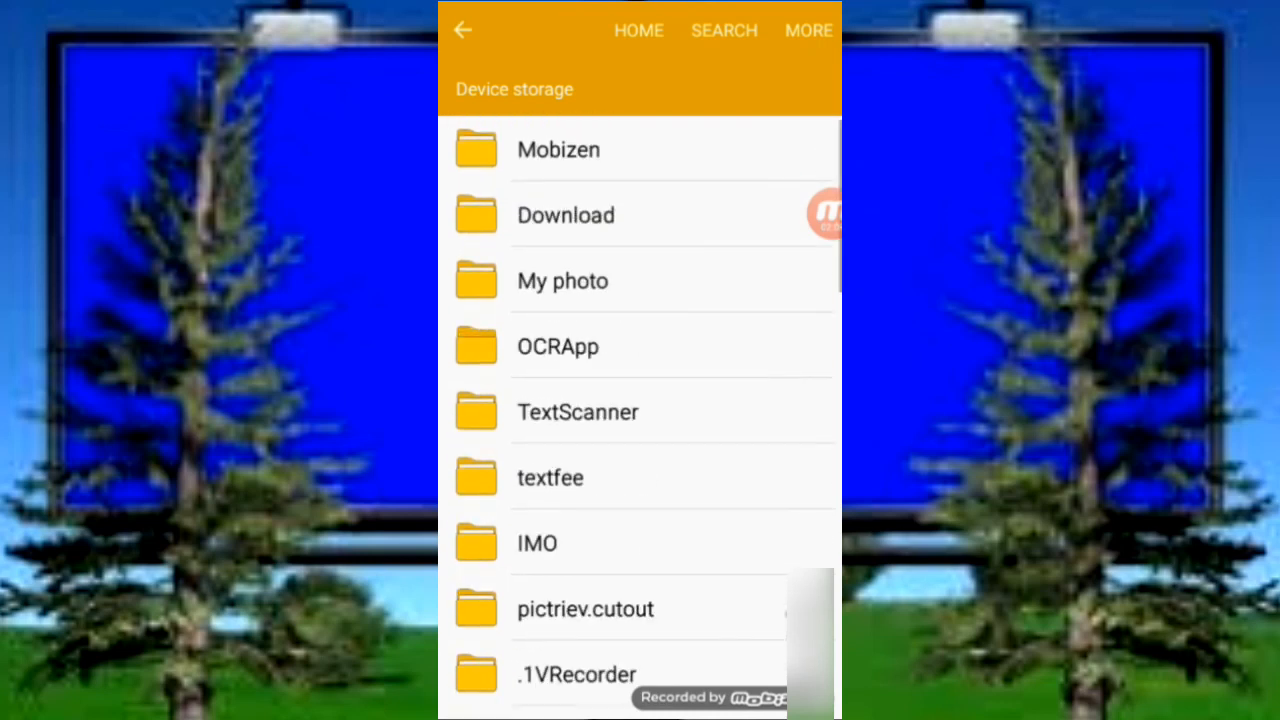
pyautogui.click(827, 214)
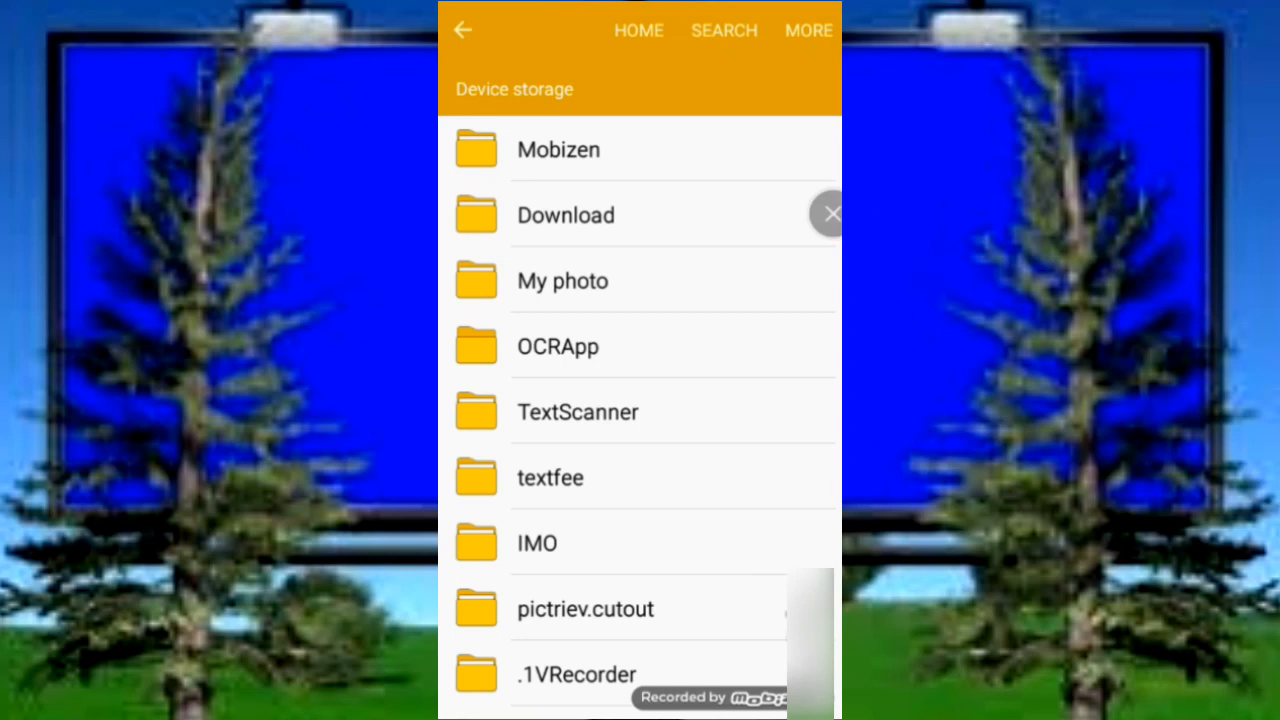